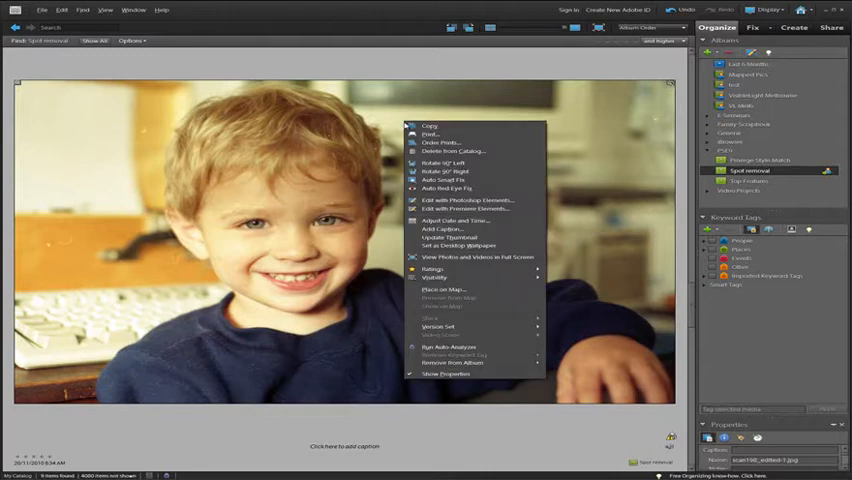
mouse_move(460, 199)
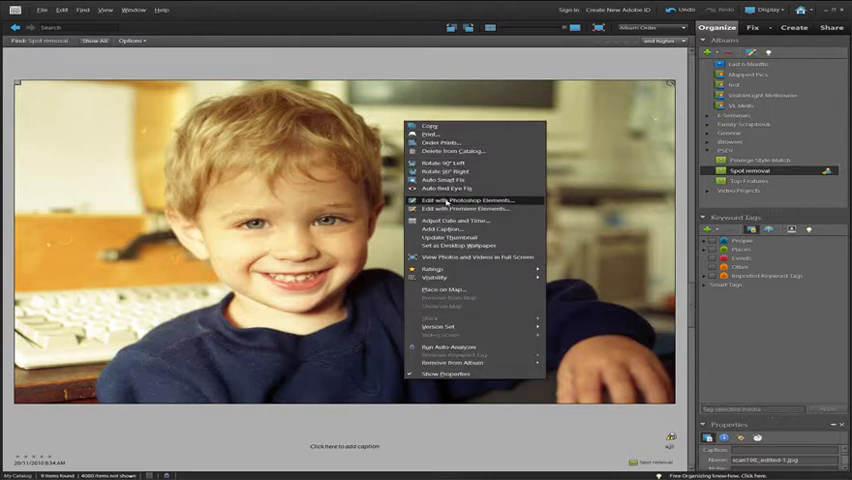
Send the smiling boy's portrait from the Spot removal album to the Photoshop Elements editor
click(460, 199)
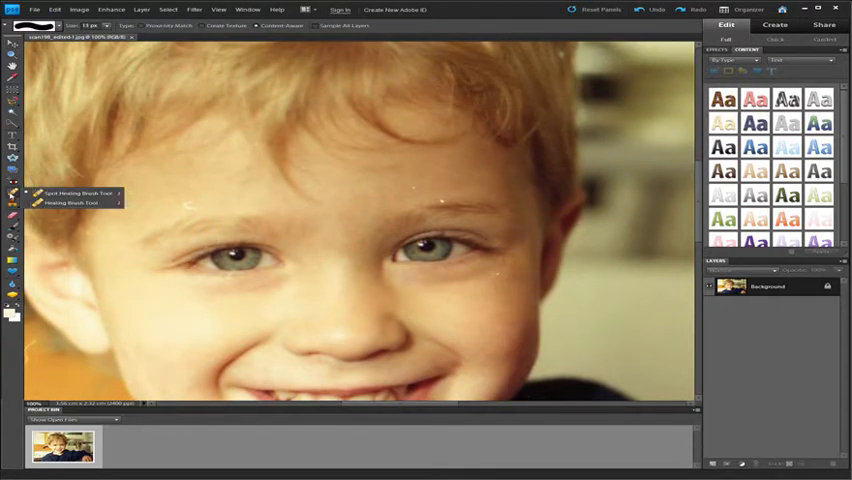
mouse_move(82, 195)
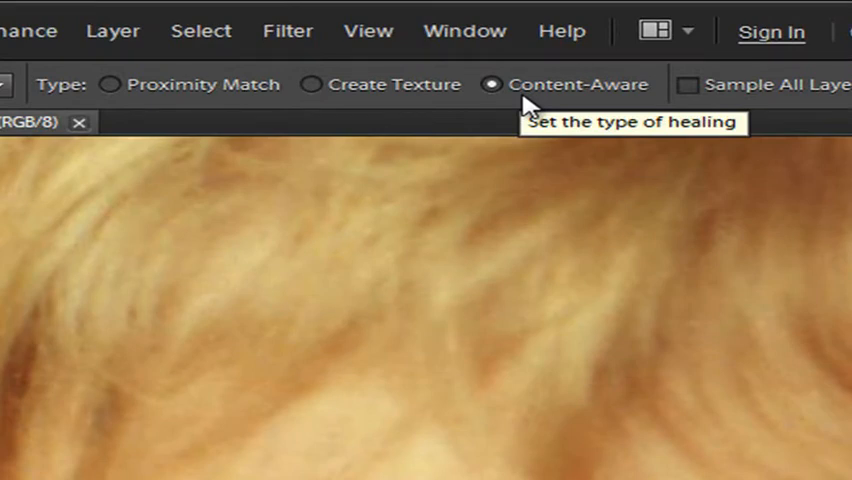
Switch the Spot Healing Brush type from Content-Aware to Proximity Match
click(113, 84)
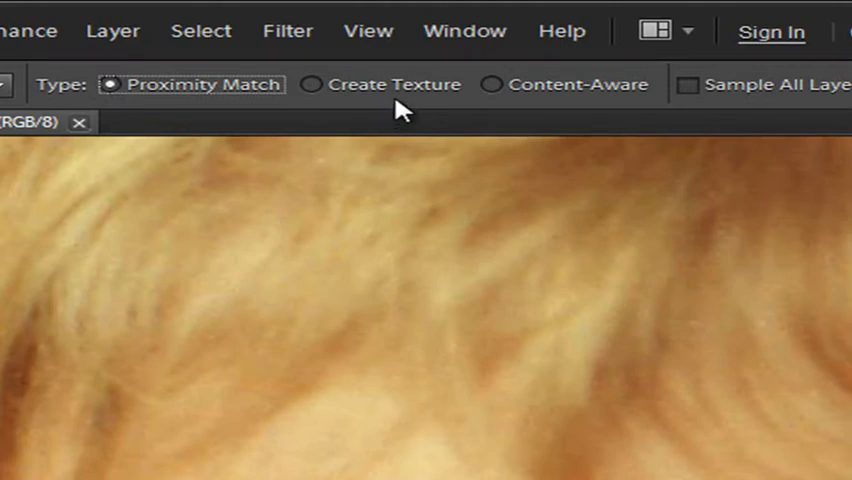
mouse_move(400, 112)
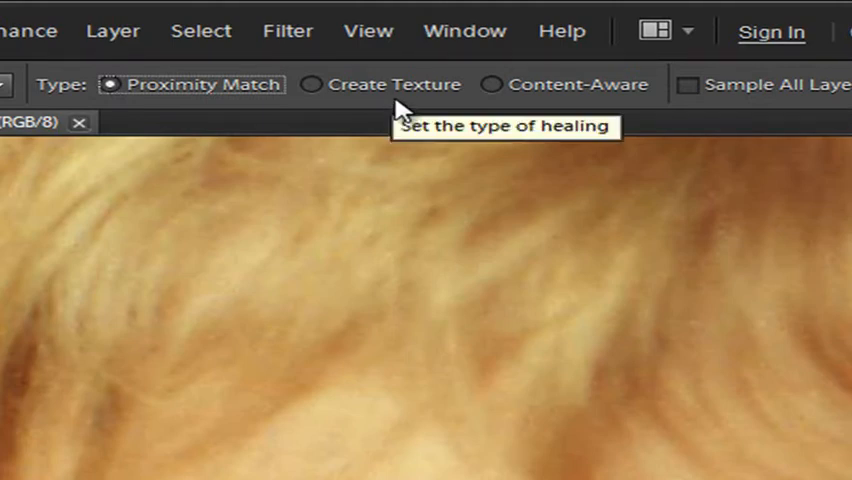
mouse_move(503, 95)
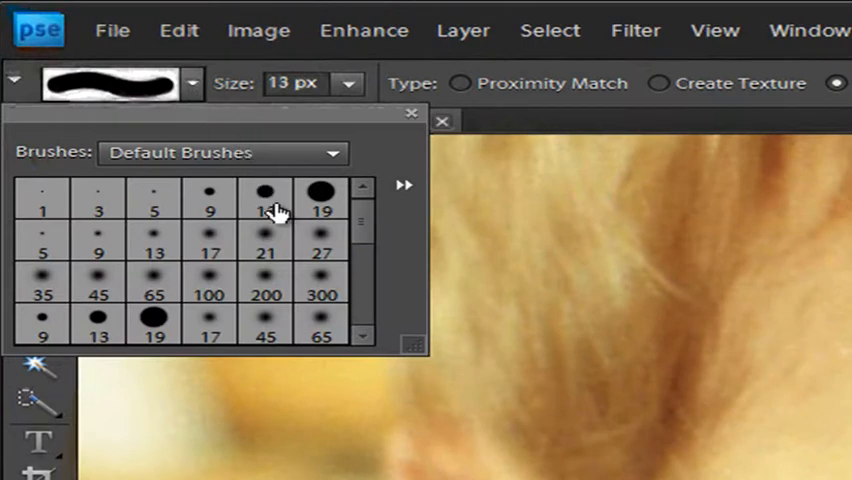
Pick the 100 px soft brush preset for the Spot Healing Brush
click(209, 283)
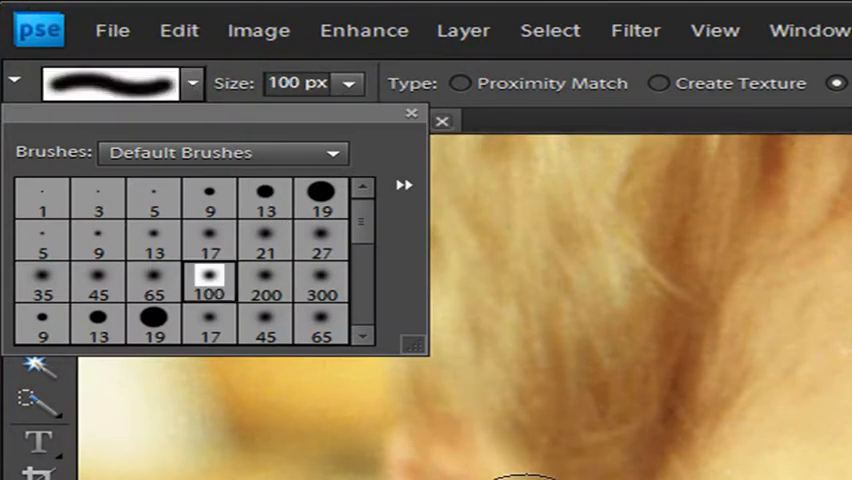